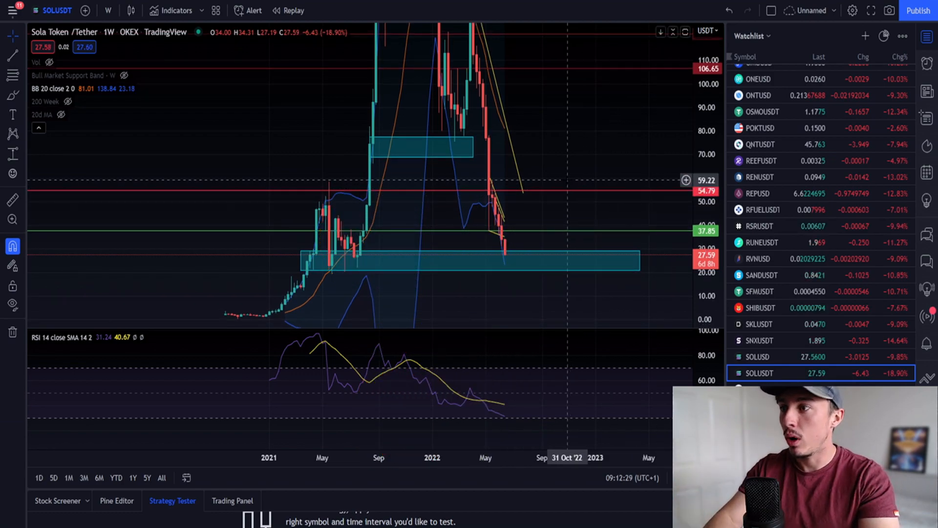
pyautogui.moveTo(551, 177)
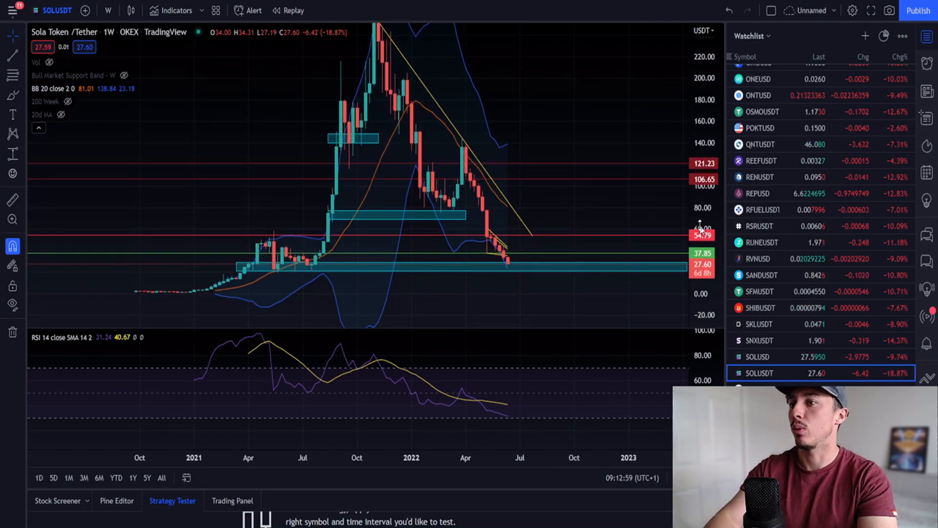
pyautogui.moveTo(536, 241)
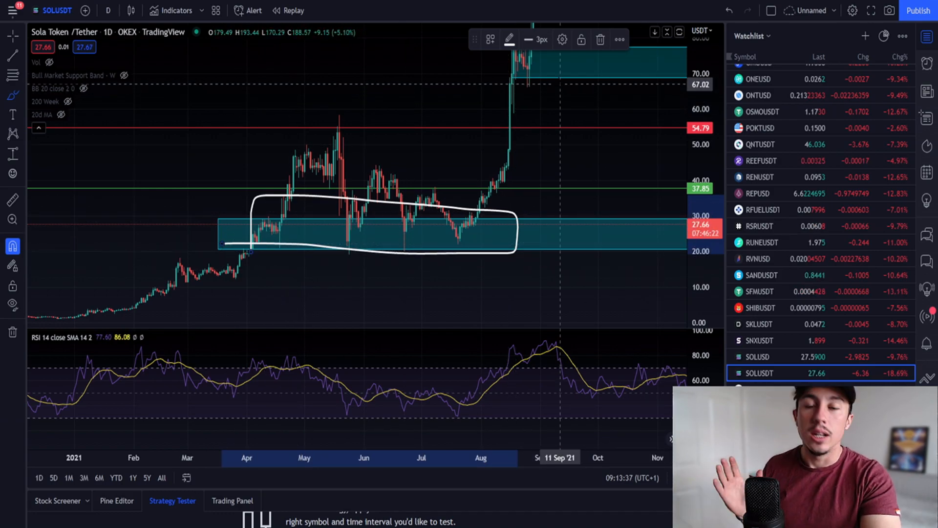
pyautogui.moveTo(371, 220)
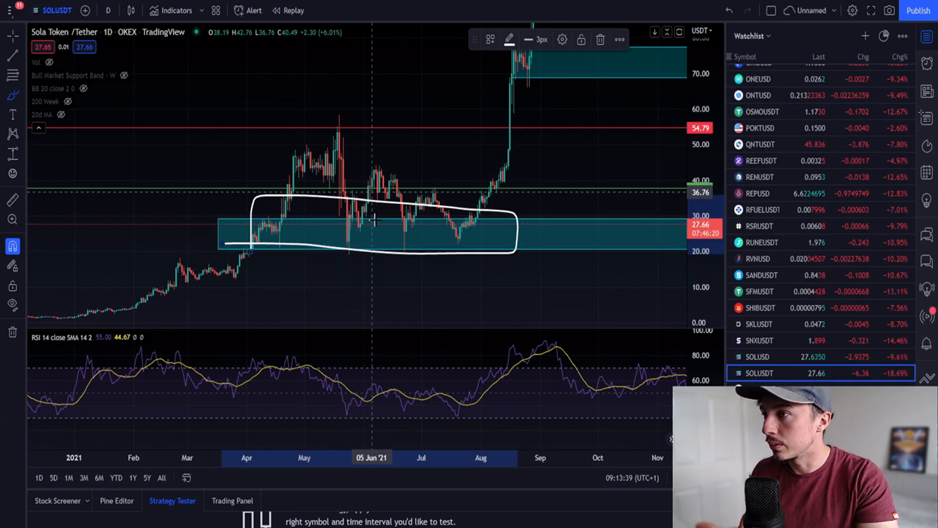
pyautogui.moveTo(473, 218)
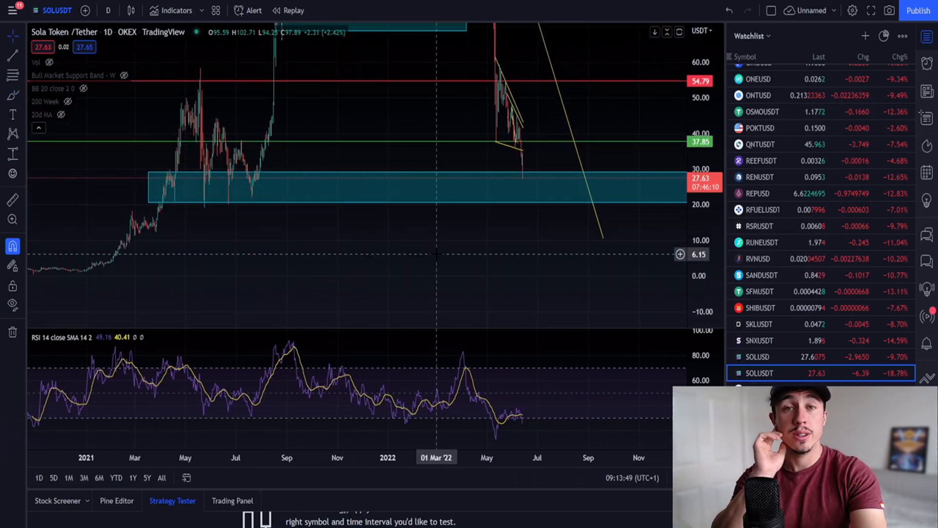
# View SOLUSDT briefly on the 1-week timeframe, then return it to 1-day candles.
pyautogui.click(108, 10)
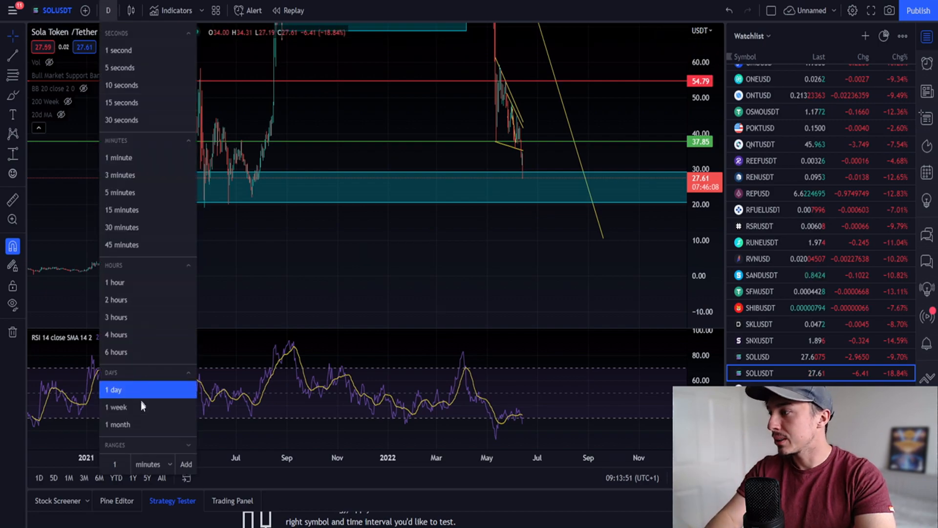
pyautogui.click(115, 407)
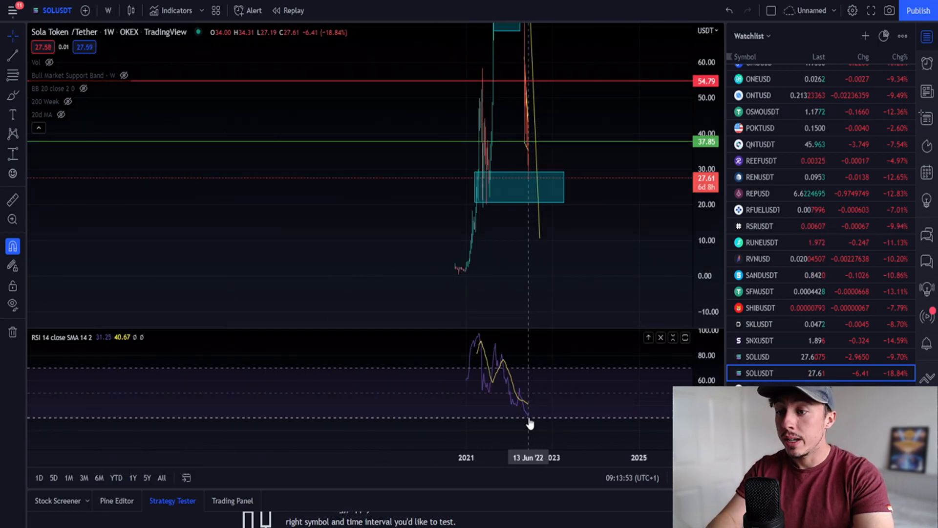
pyautogui.moveTo(155, 175)
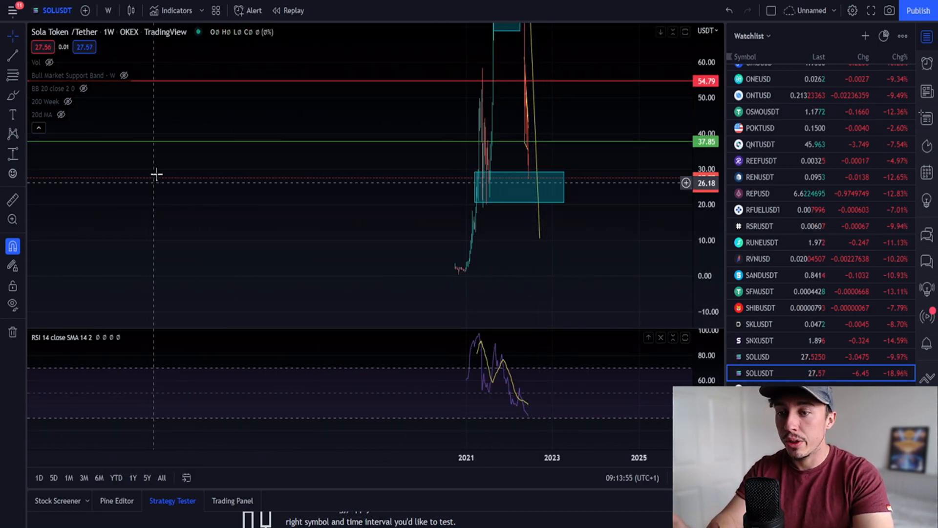
pyautogui.click(109, 10)
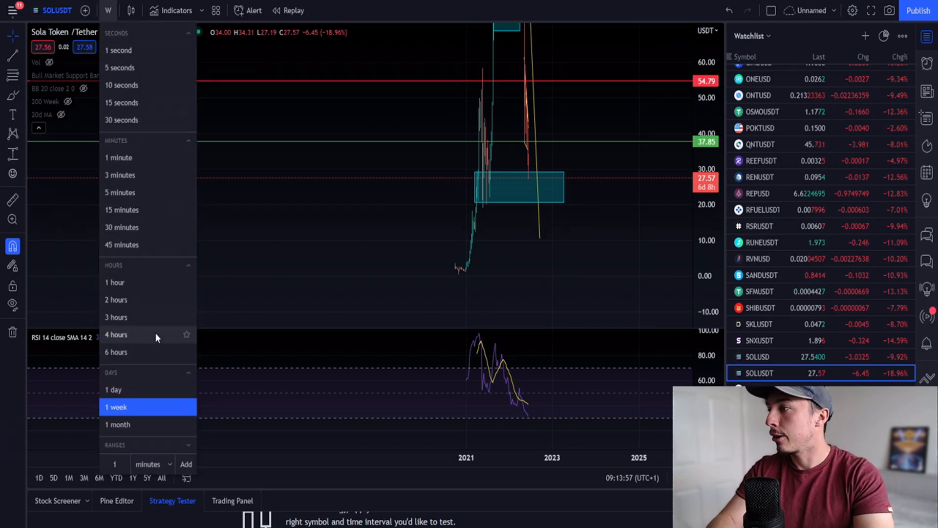
pyautogui.click(113, 390)
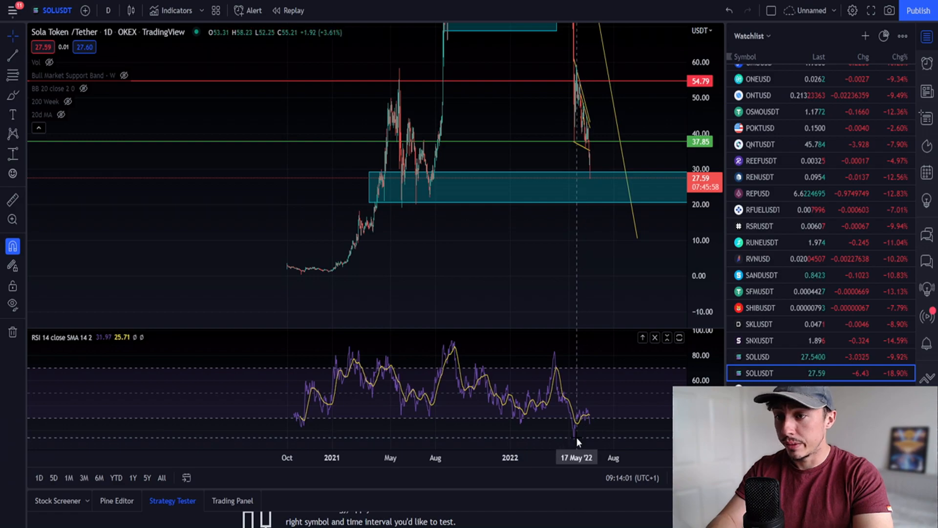
pyautogui.moveTo(591, 428)
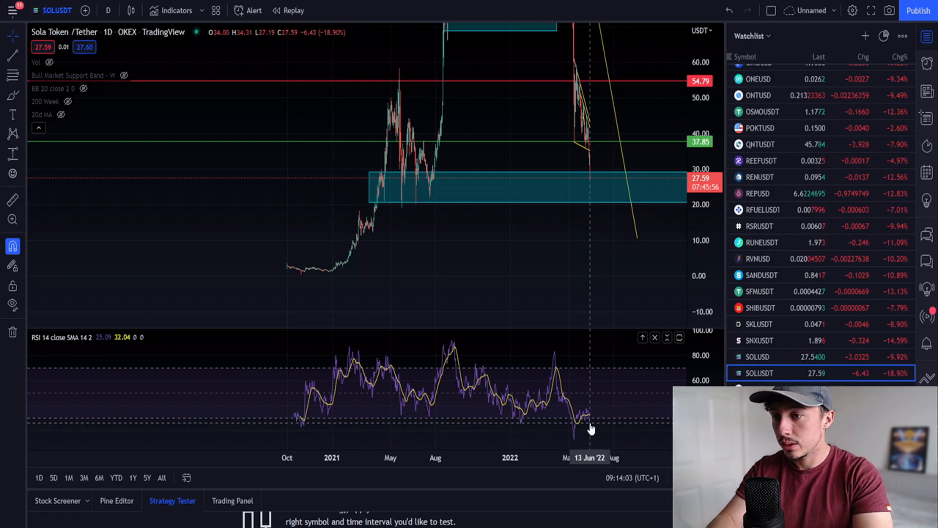
pyautogui.moveTo(518, 427)
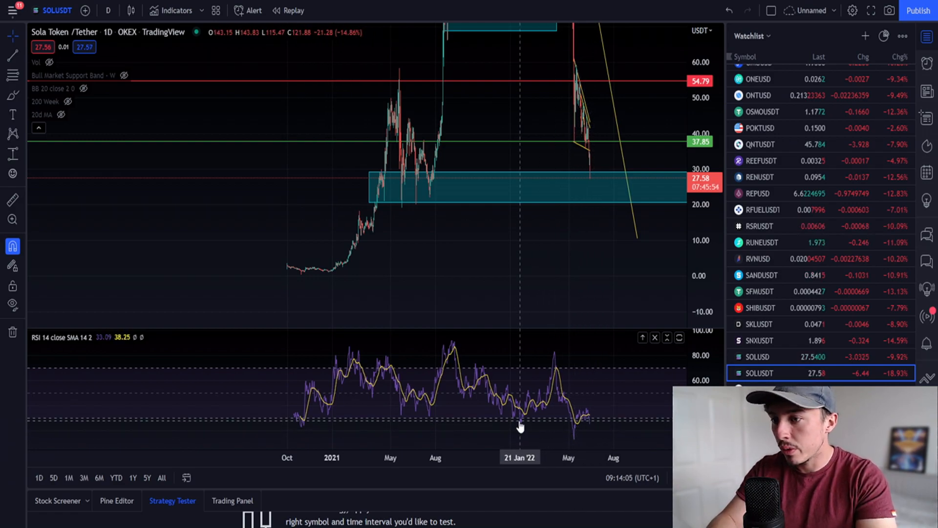
pyautogui.moveTo(579, 268)
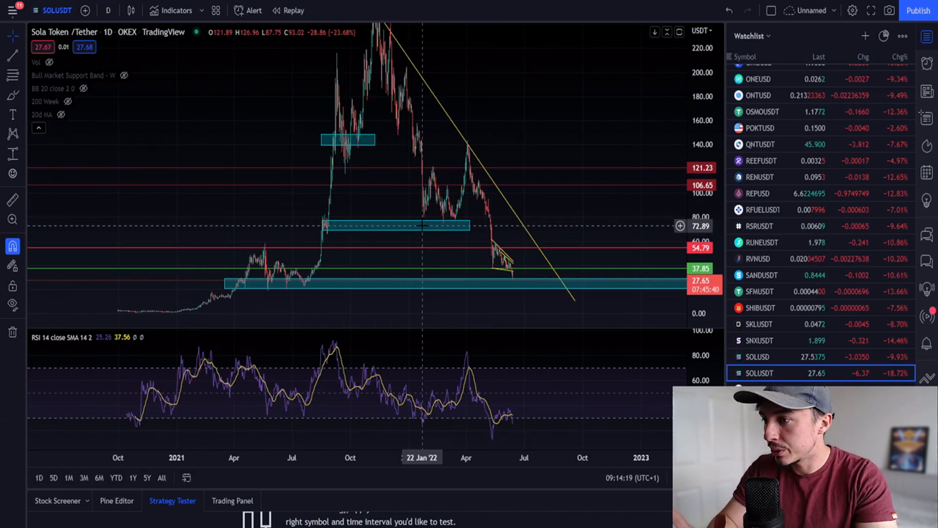
pyautogui.moveTo(445, 228)
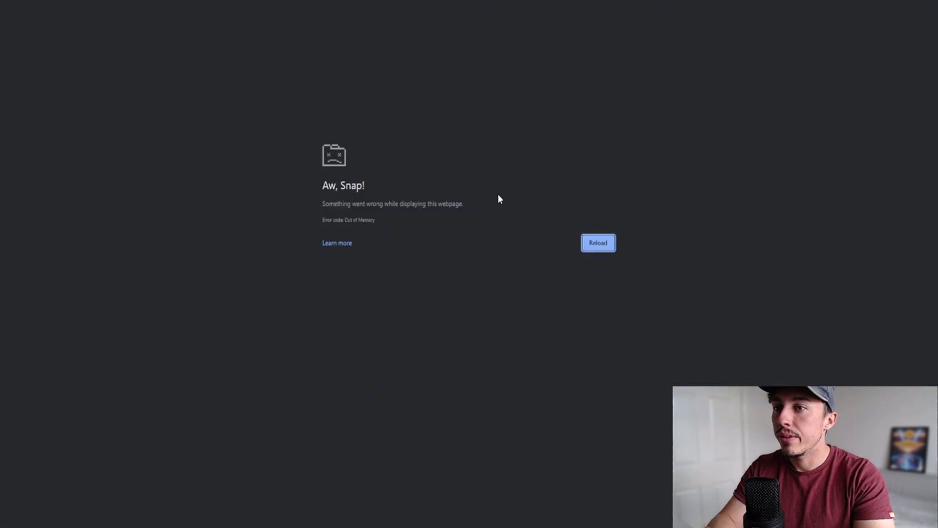
# Reload the crashed TradingView page and scroll the watchlist down toward SOLUSDT.
pyautogui.click(598, 243)
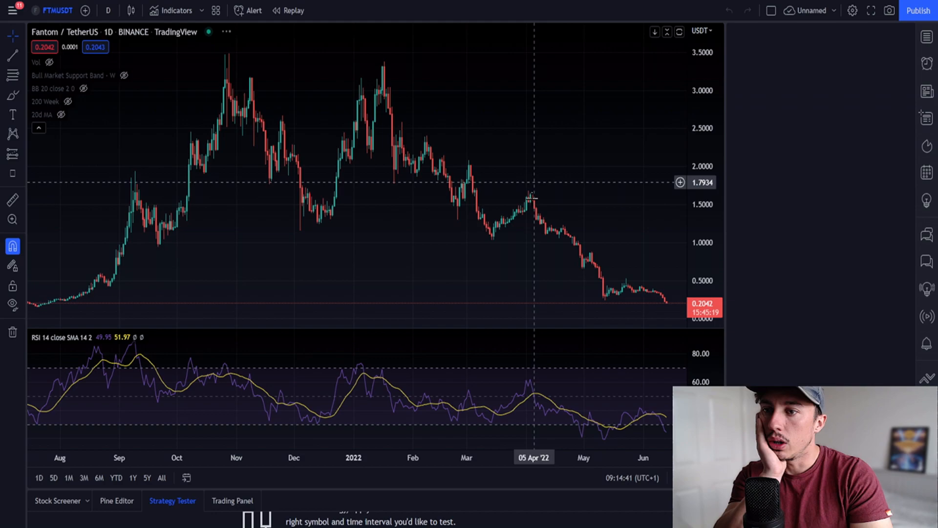
pyautogui.click(926, 35)
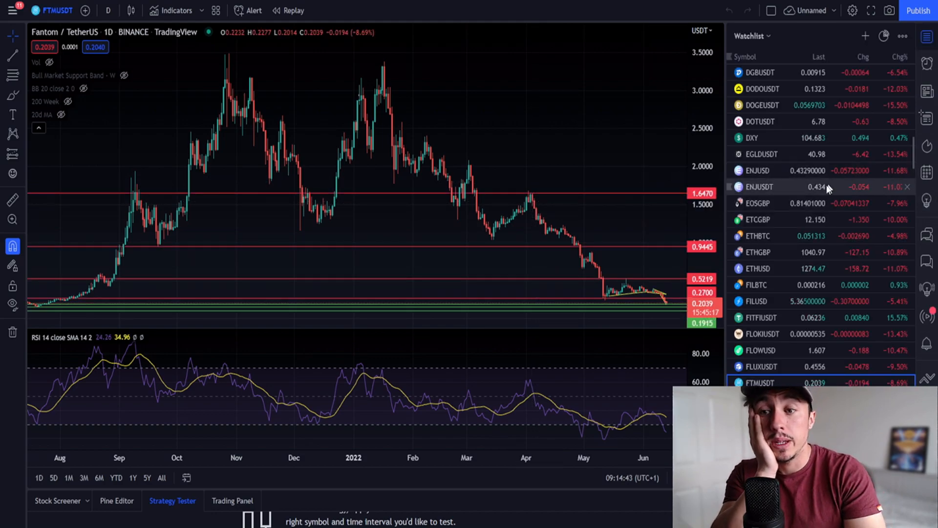
pyautogui.scroll(-3)
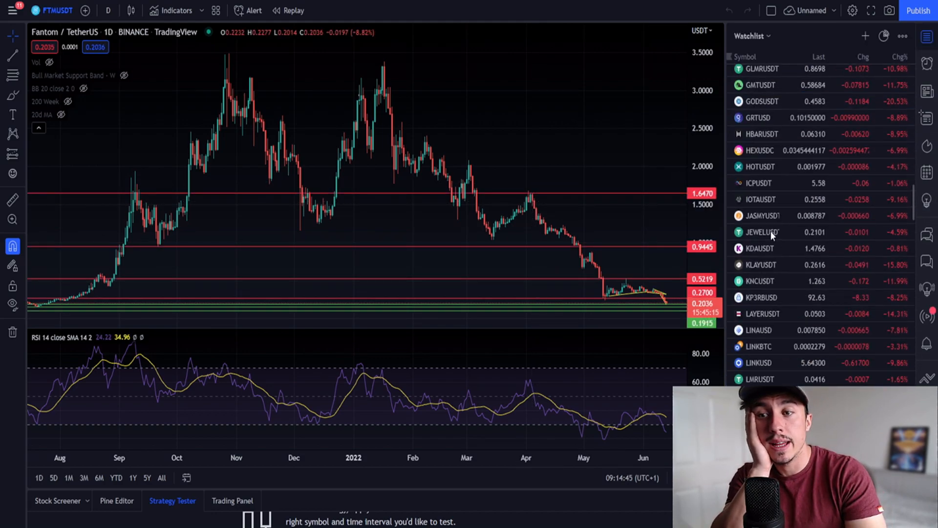
pyautogui.scroll(-3)
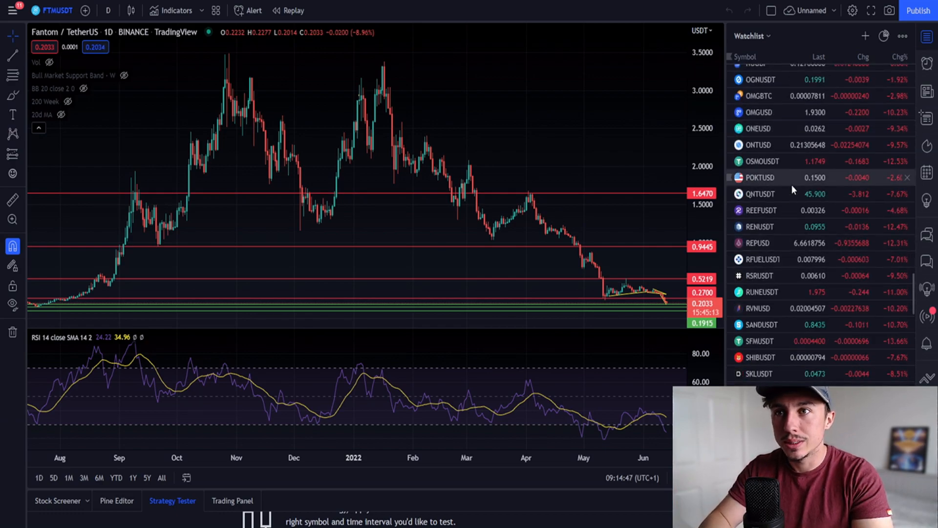
pyautogui.scroll(-3)
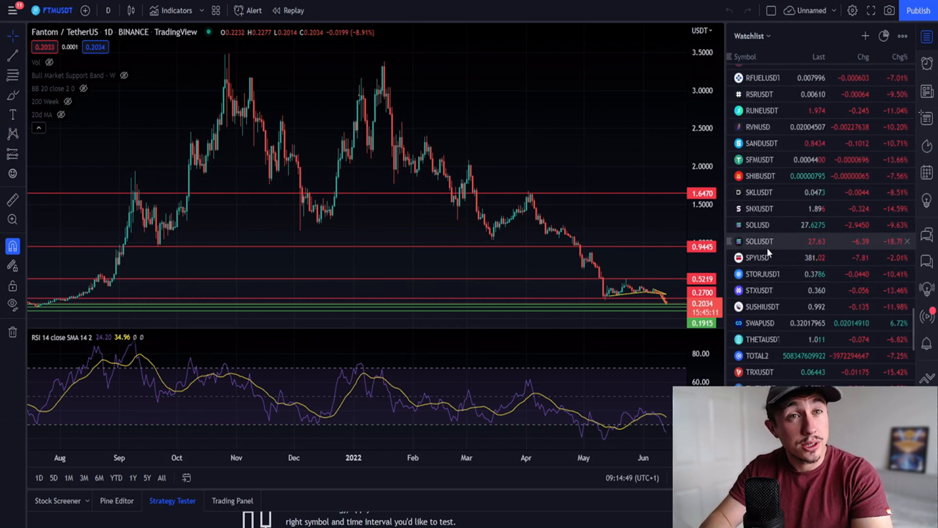
# Pick SOLUSDT from the watchlist to restore its daily chart with the teal zone.
pyautogui.click(760, 241)
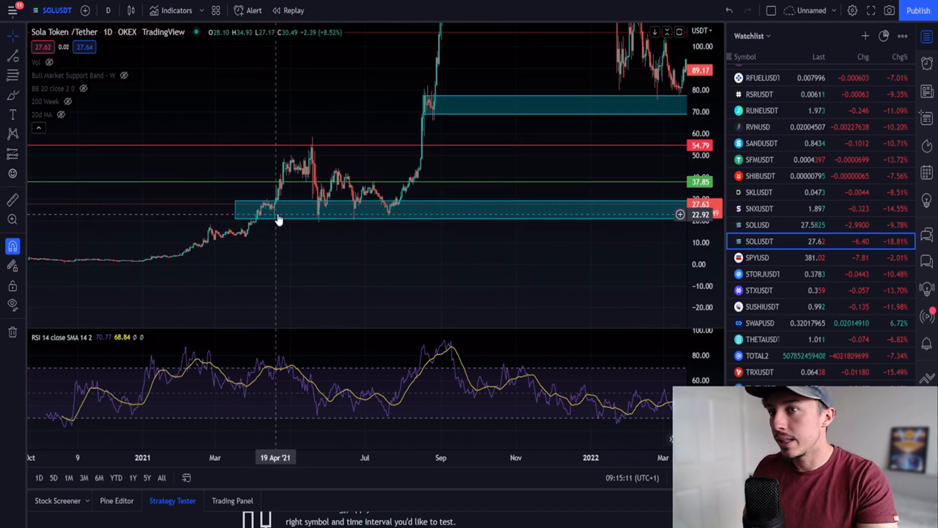
pyautogui.moveTo(316, 227)
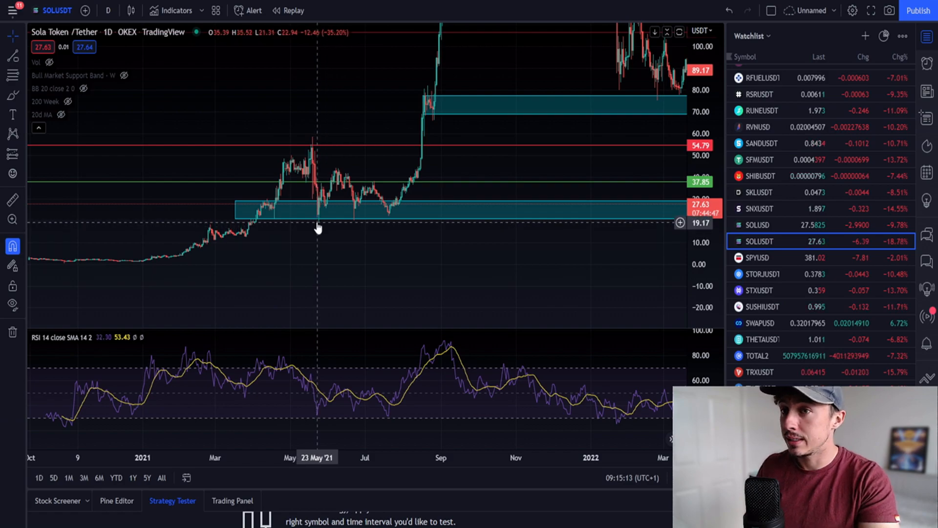
pyautogui.moveTo(359, 215)
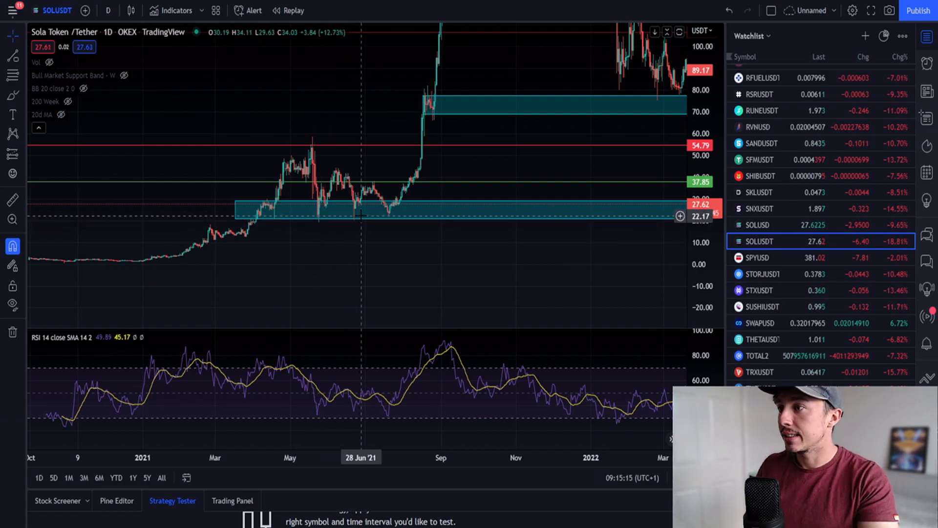
pyautogui.moveTo(270, 212)
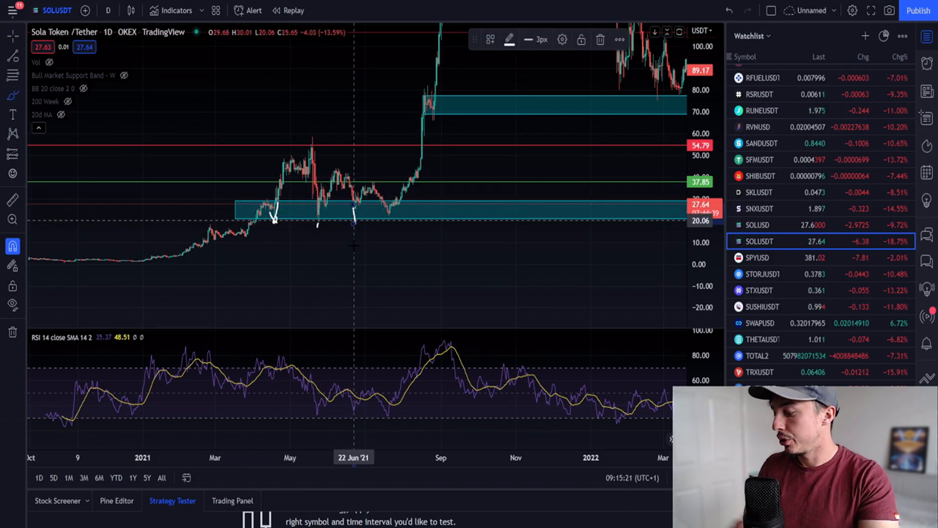
pyautogui.moveTo(274, 225)
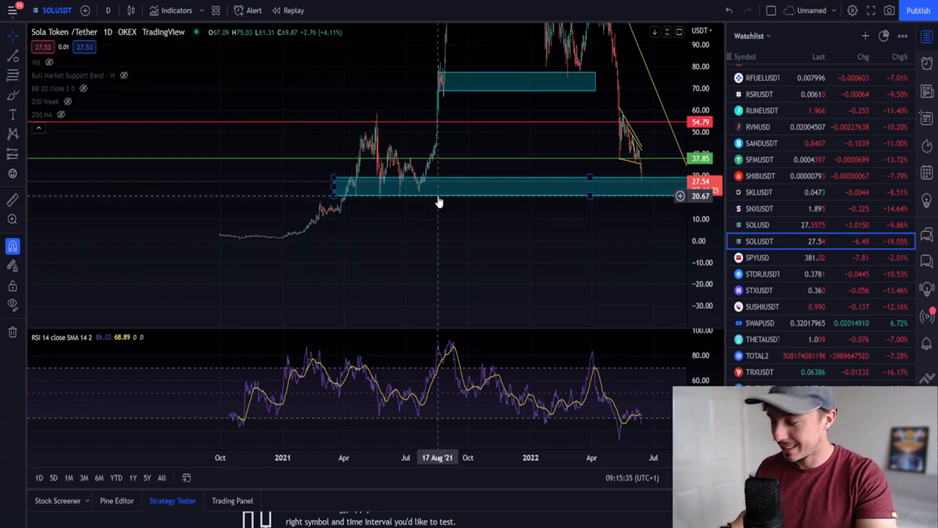
# Select the drawing tool for adding the 17.92 and 12.16 support lines.
pyautogui.click(12, 56)
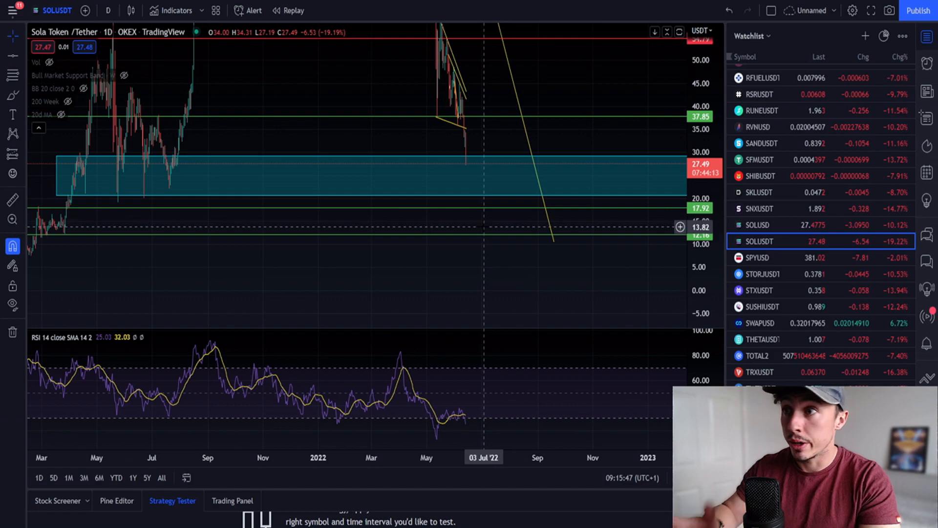
pyautogui.moveTo(454, 222)
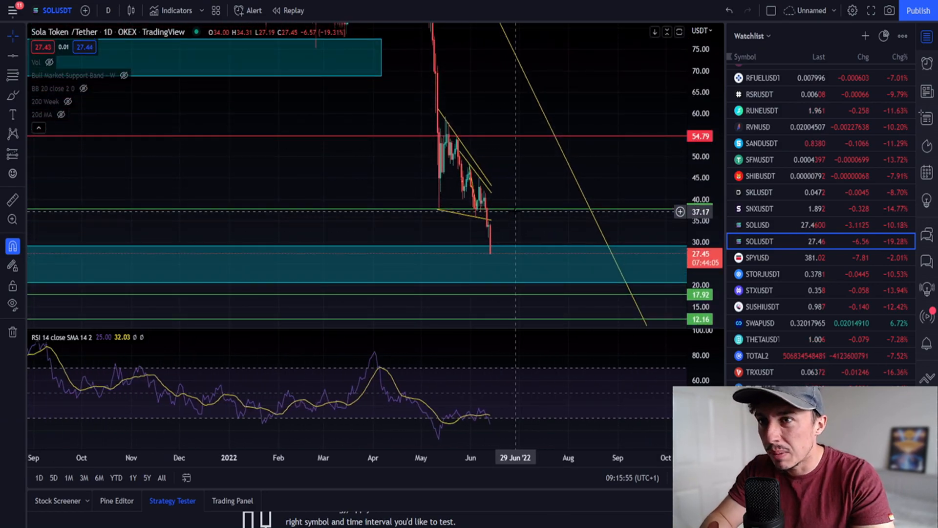
pyautogui.moveTo(476, 224)
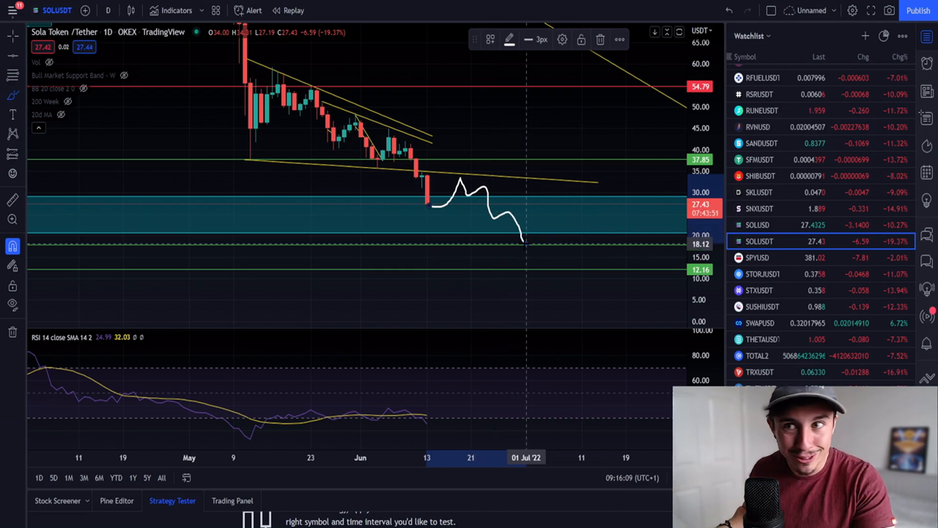
# Switch the SOLUSDT chart to 4-hour candles, then down to 1-hour candles.
pyautogui.click(108, 9)
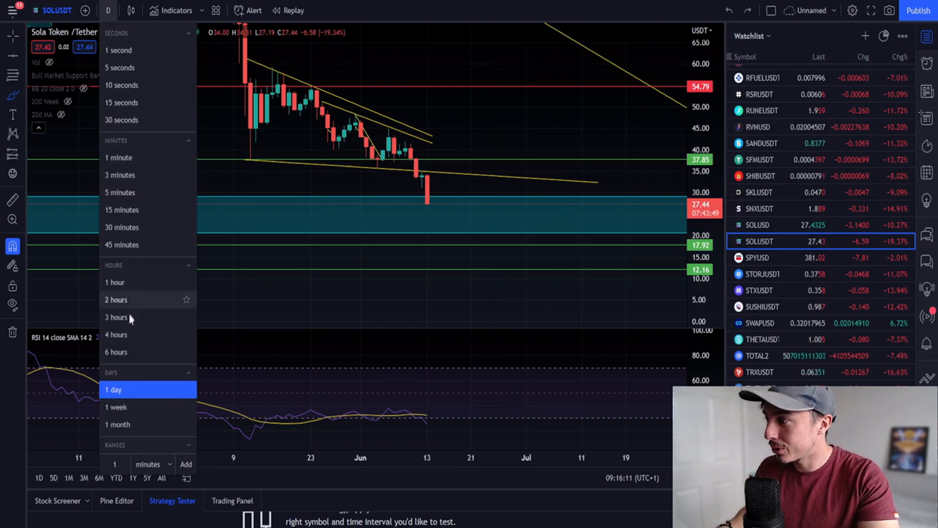
pyautogui.click(115, 334)
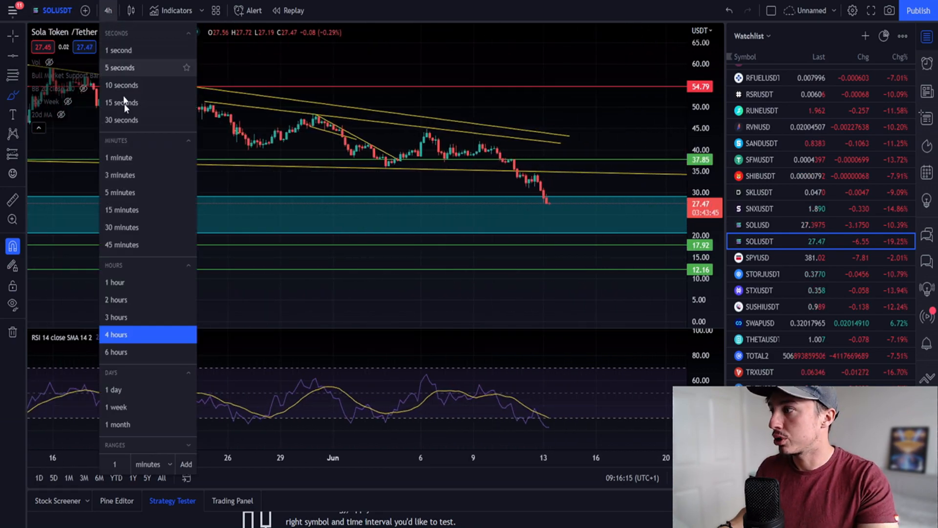
pyautogui.click(115, 281)
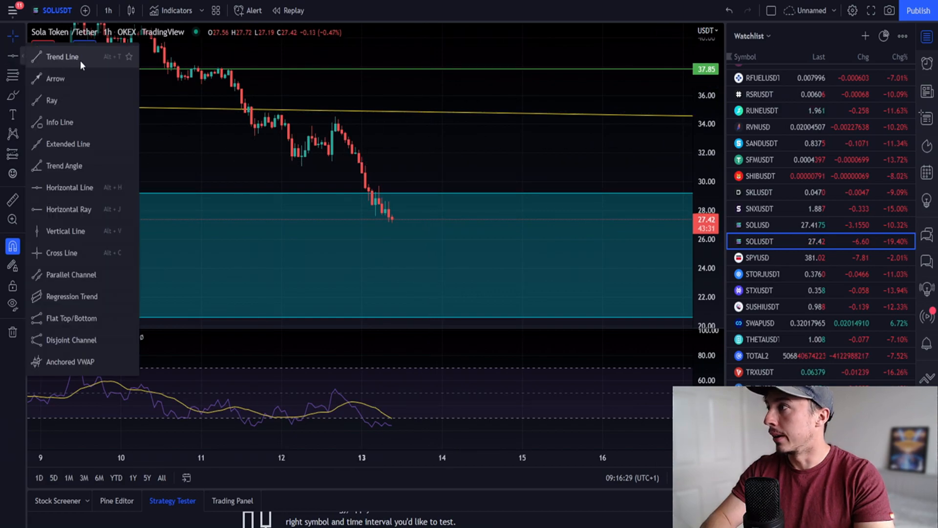
# Choose the Trend Line tool to bound the recent 1h sell-off with a descending channel.
pyautogui.click(62, 57)
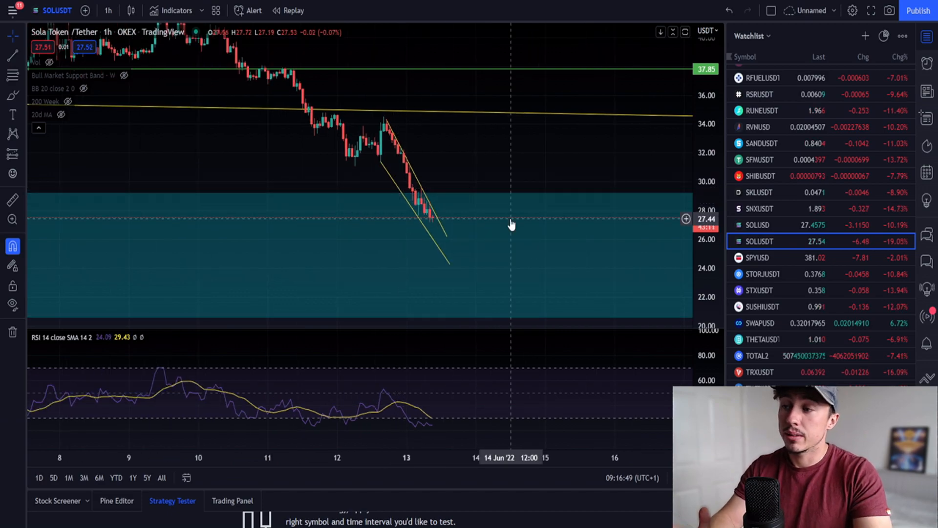
pyautogui.moveTo(405, 175)
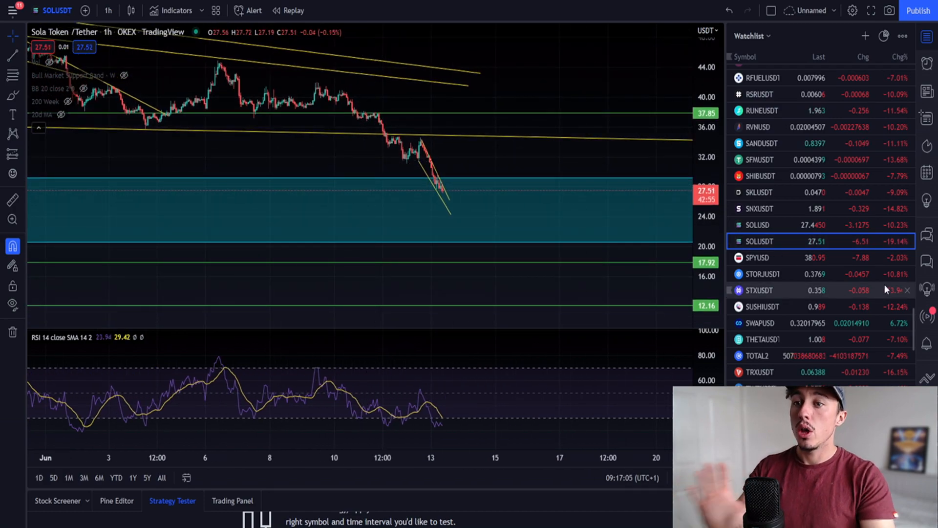
pyautogui.moveTo(795, 175)
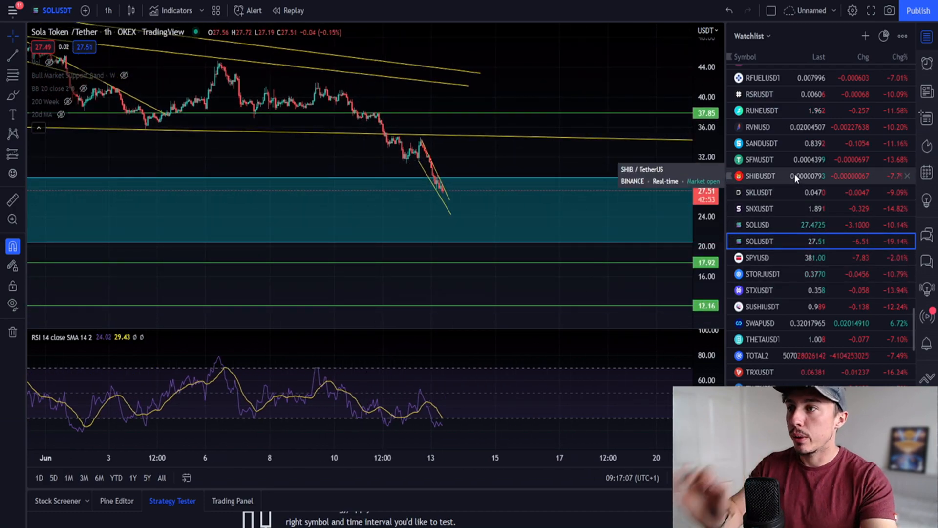
pyautogui.moveTo(465, 248)
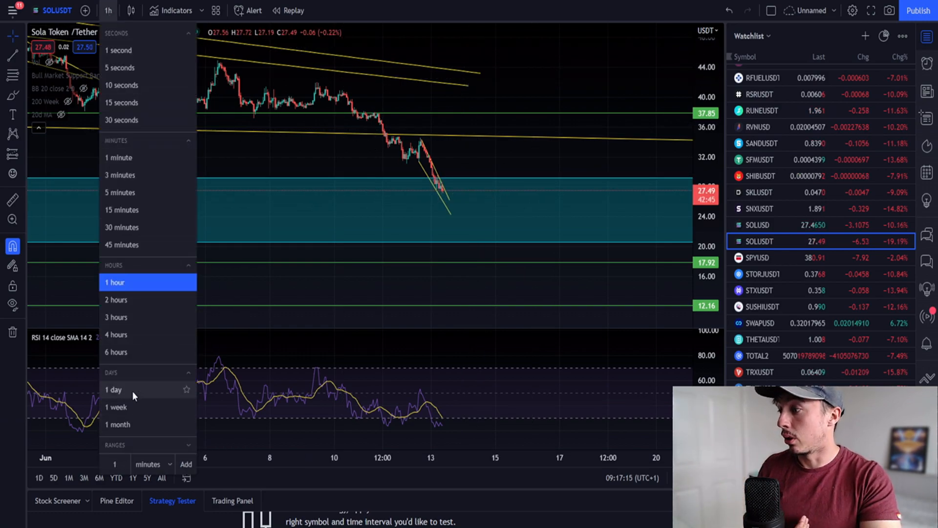
# Return SOLUSDT to daily candles and shift the view toward the latest bars.
pyautogui.click(113, 390)
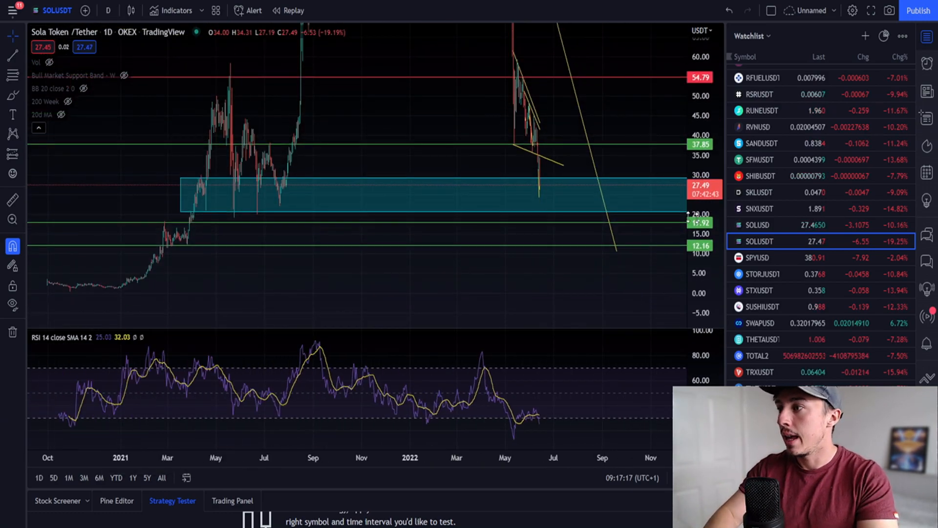
pyautogui.moveTo(244, 194)
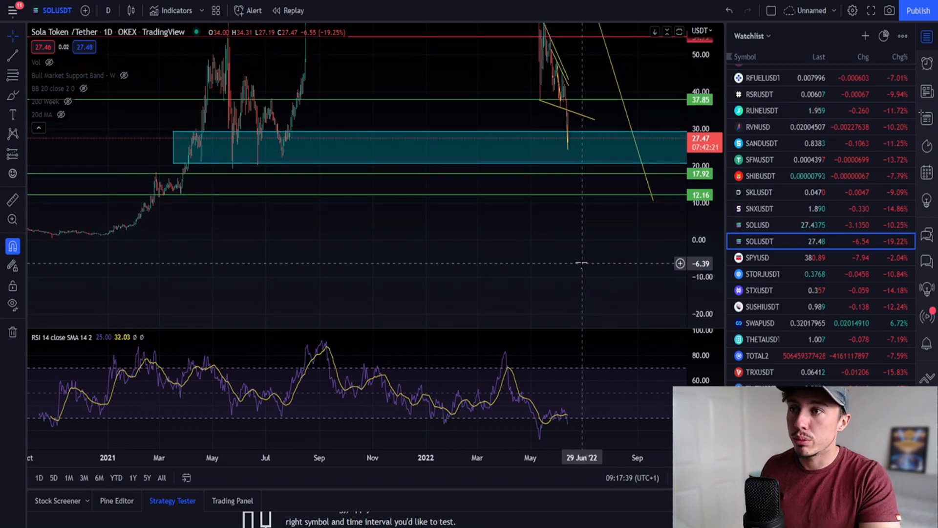
pyautogui.hscroll(3)
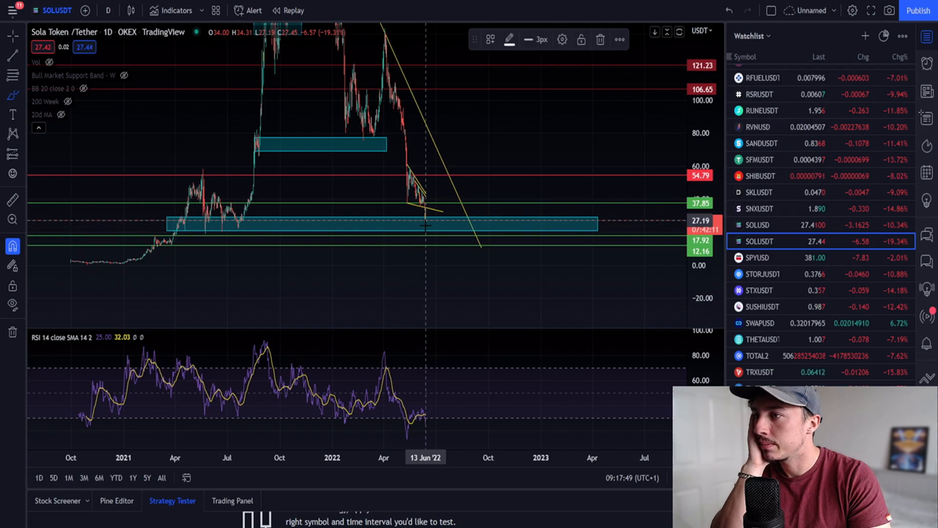
pyautogui.moveTo(441, 225)
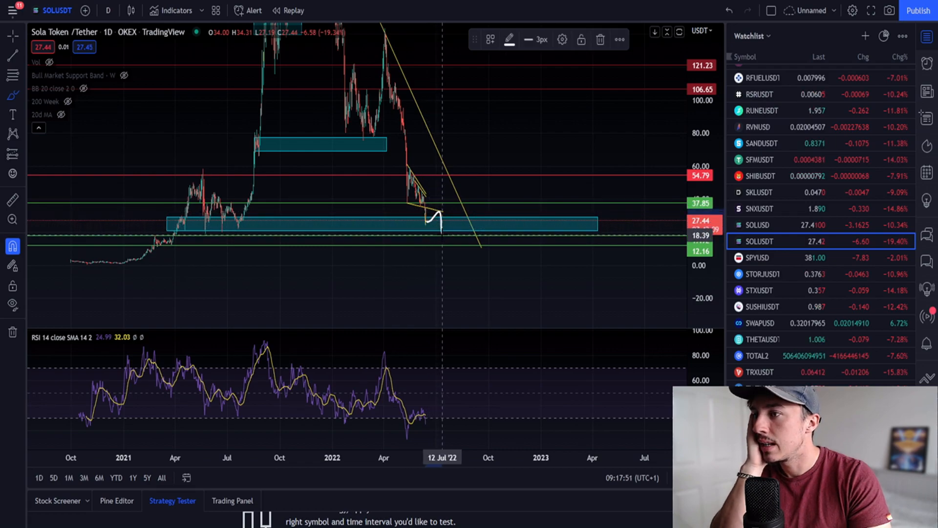
pyautogui.moveTo(449, 233)
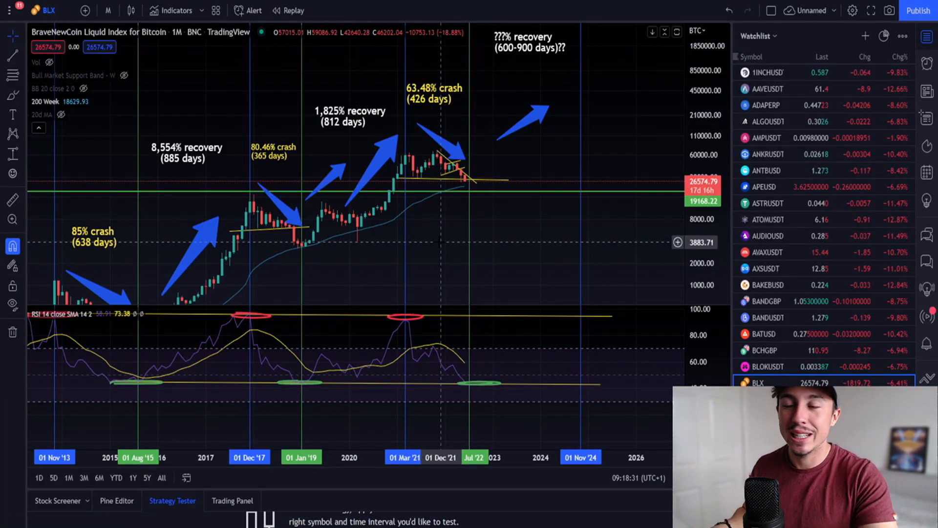
pyautogui.moveTo(443, 214)
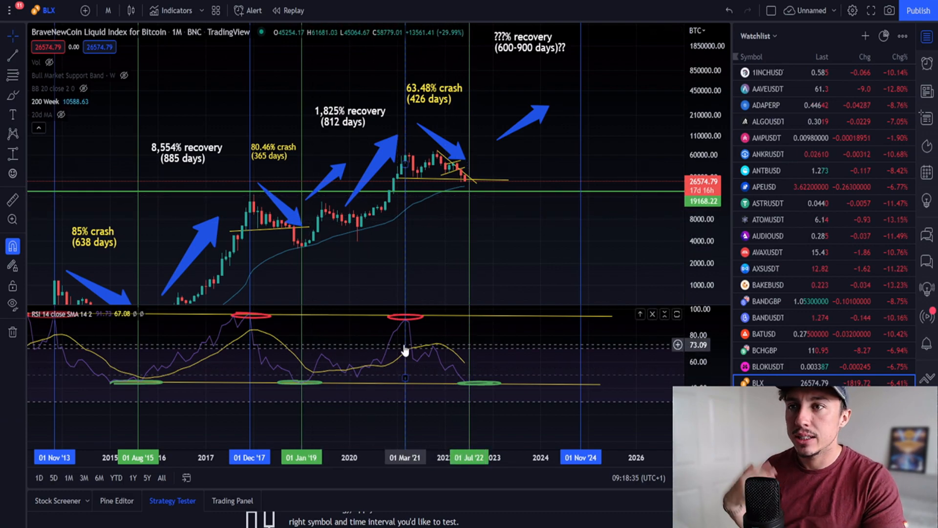
pyautogui.moveTo(499, 197)
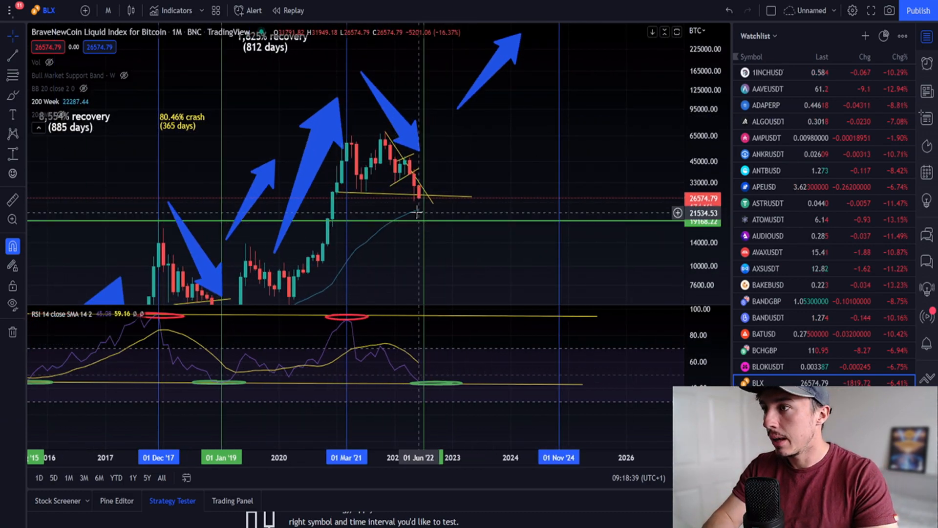
pyautogui.moveTo(416, 217)
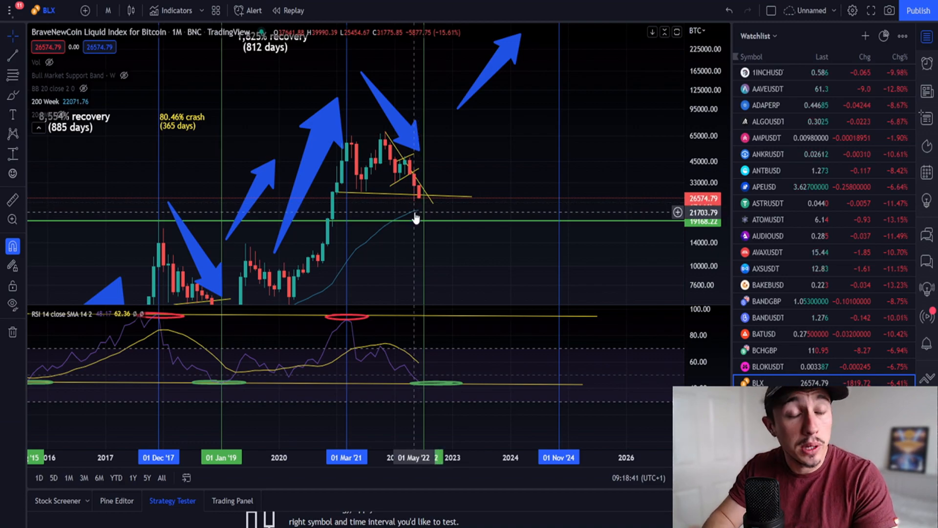